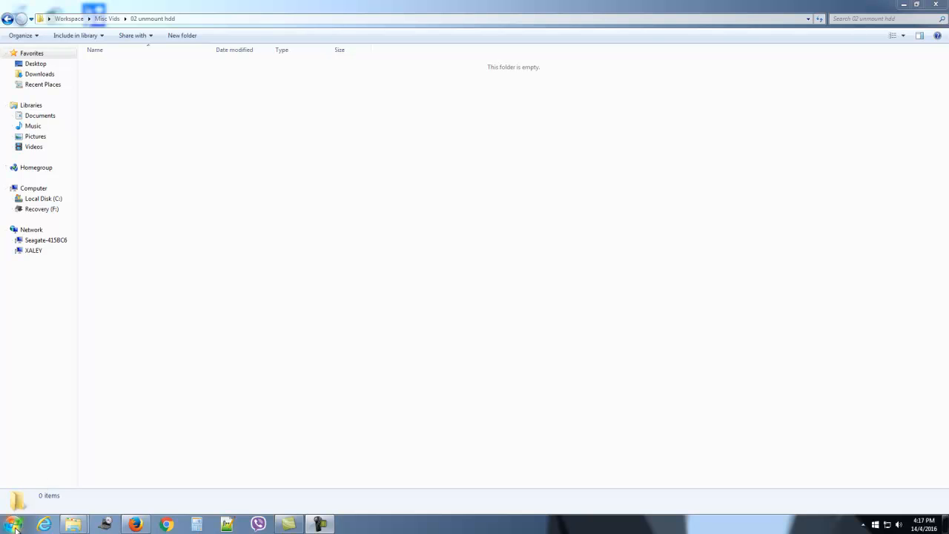
# - Bring up the Run box from Start and enter the compmgmt.msc command
pyautogui.click(12, 524)
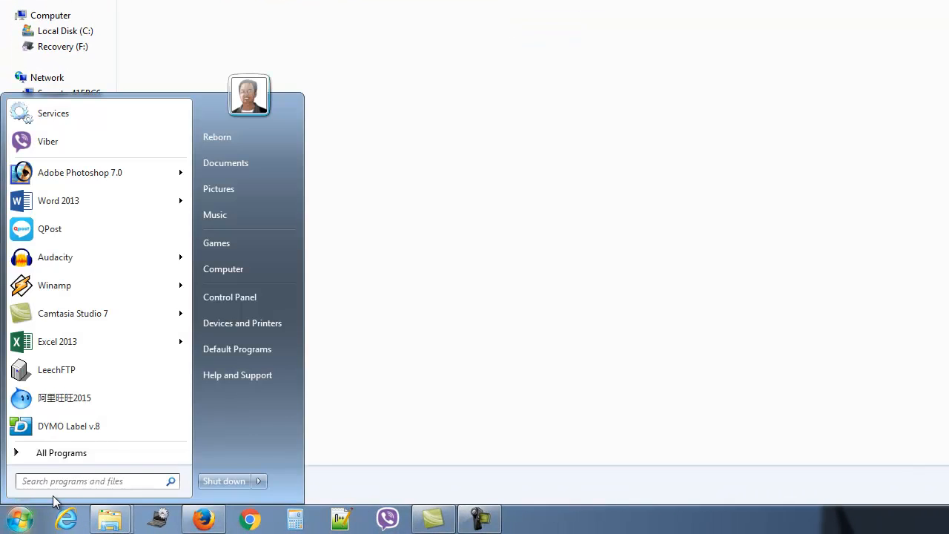
pyautogui.write('r')
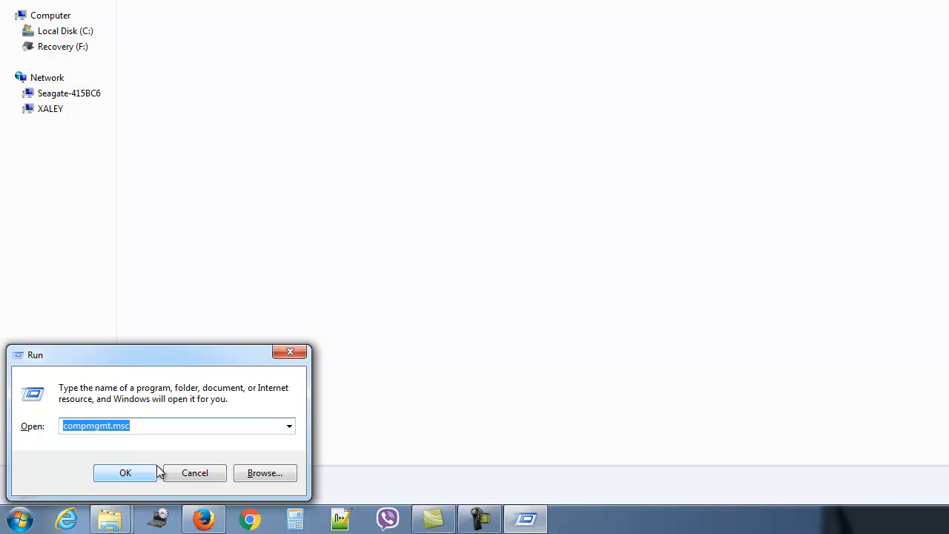
pyautogui.write('comp')
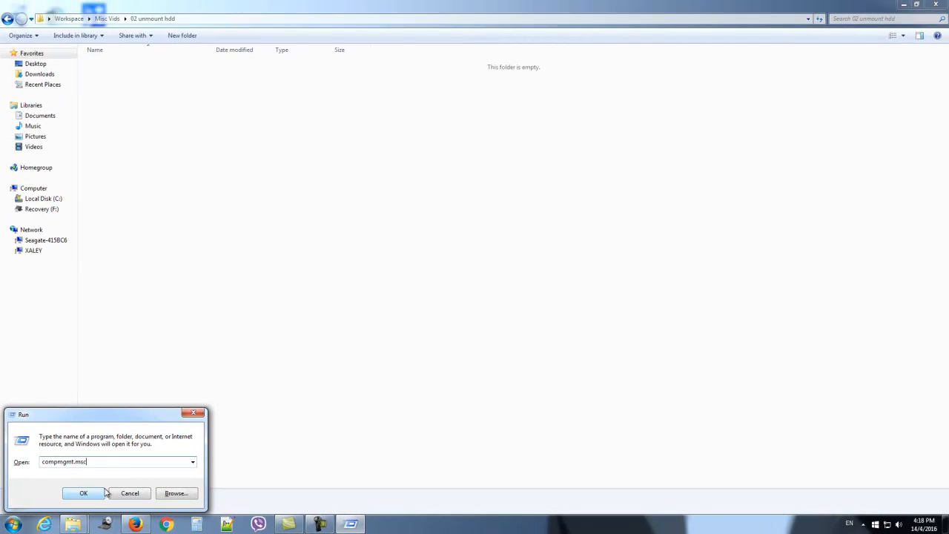
# - Launch Computer Management and show Disk Management's volume and disk list
pyautogui.click(83, 493)
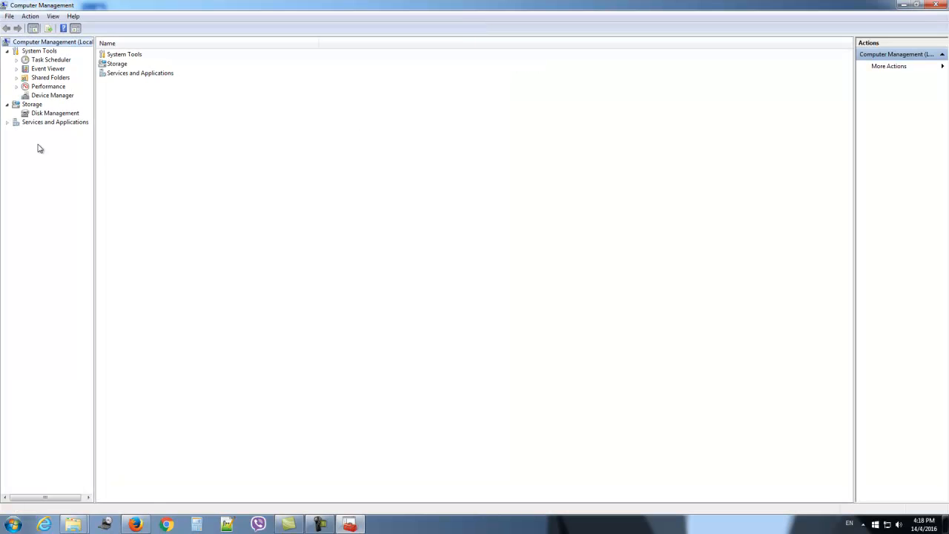
pyautogui.click(55, 112)
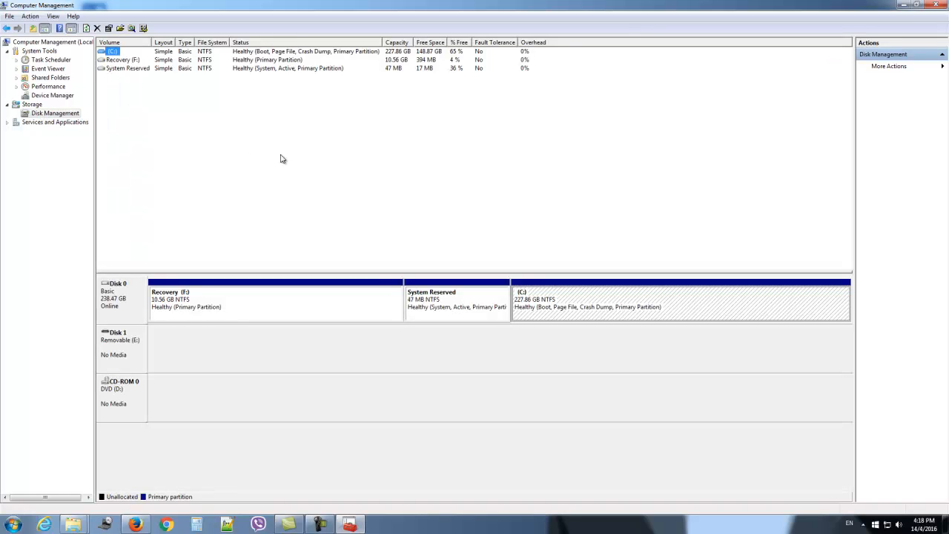
pyautogui.moveTo(128, 60)
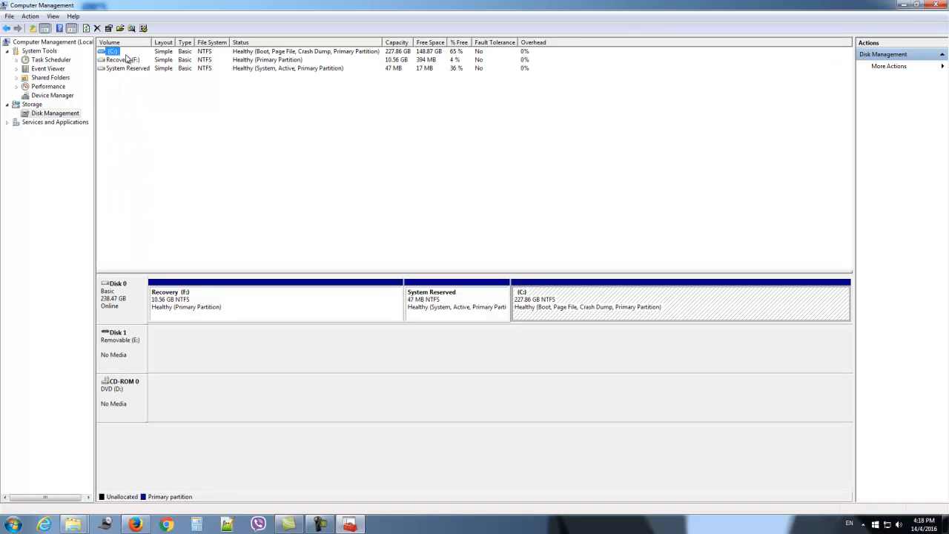
pyautogui.moveTo(137, 92)
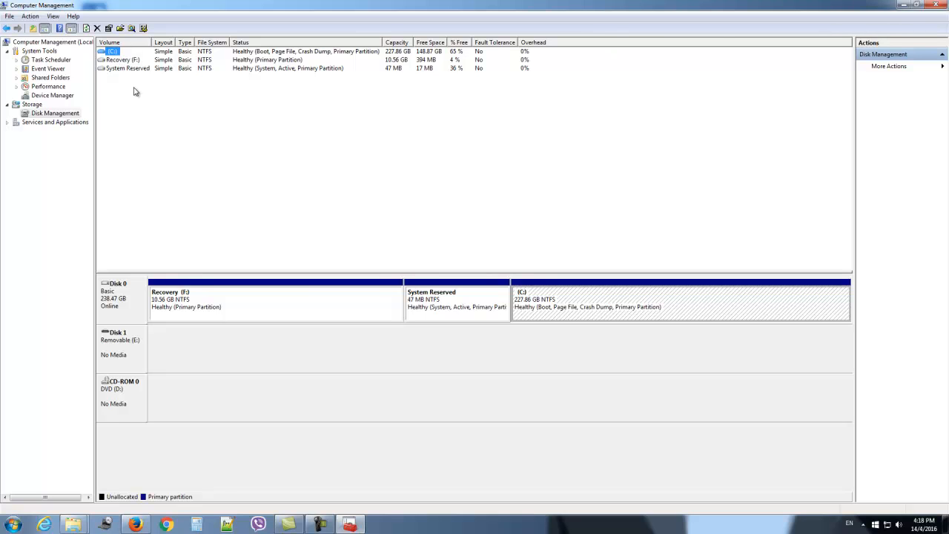
# - Open Change Drive Letter and Paths for the Recovery (F:) volume
pyautogui.click(121, 59)
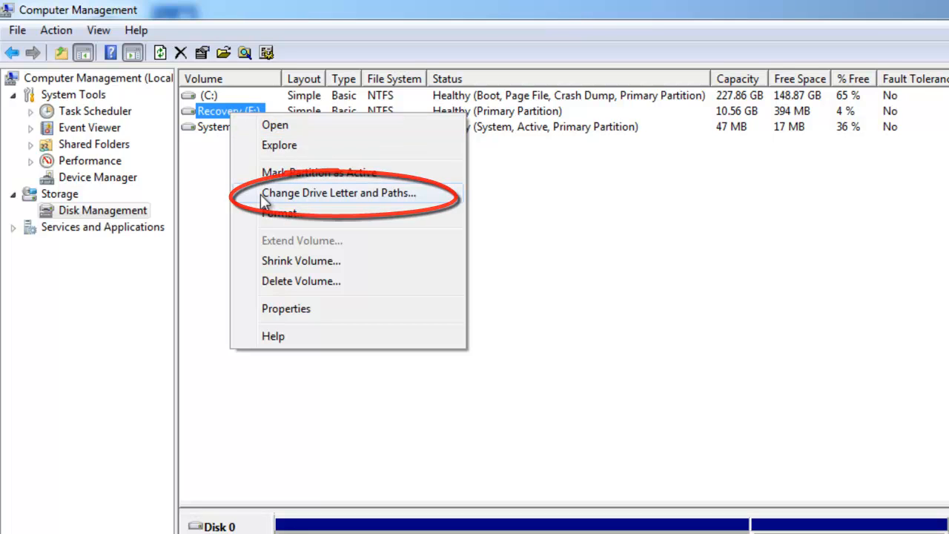
pyautogui.click(338, 193)
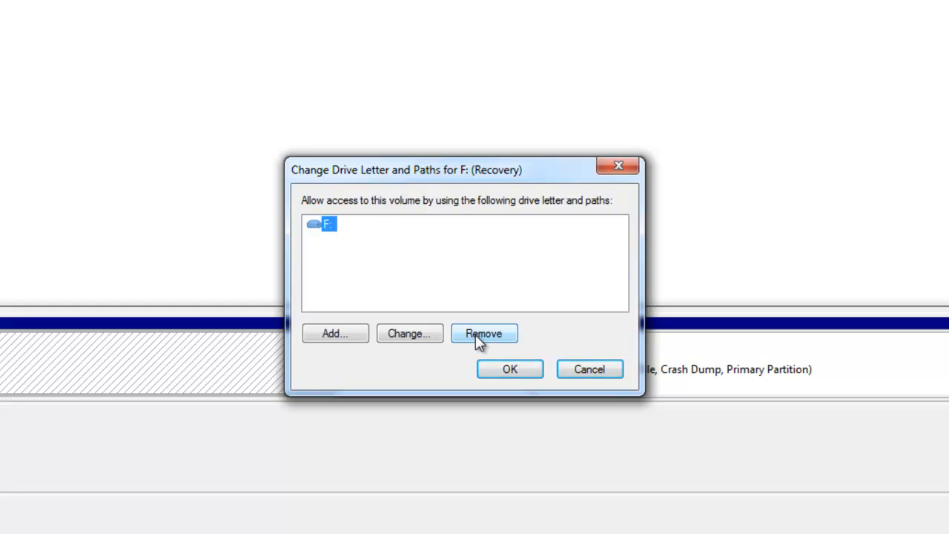
pyautogui.moveTo(481, 341)
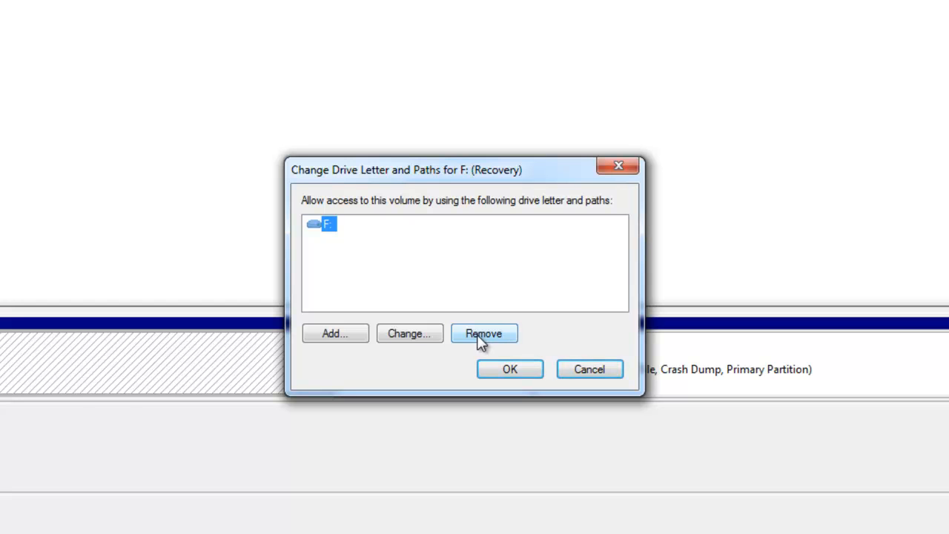
pyautogui.moveTo(344, 133)
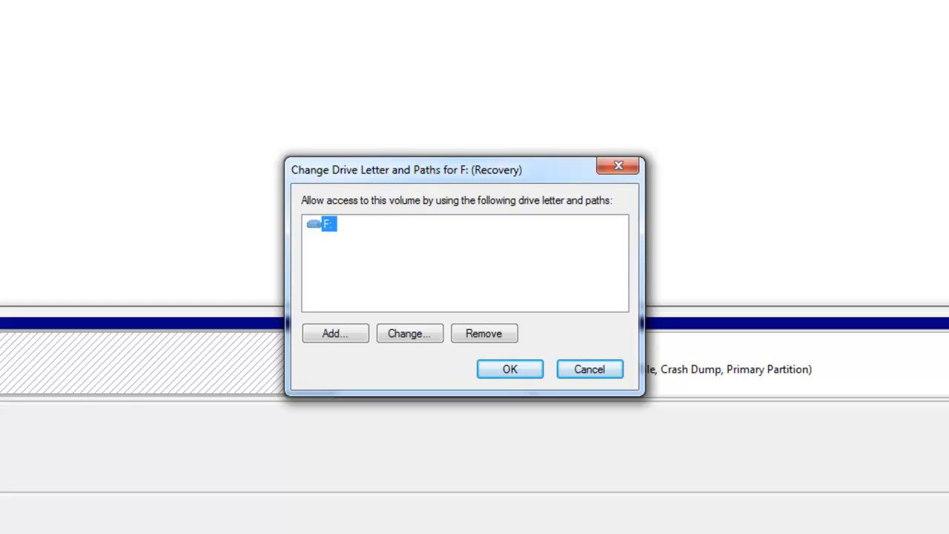
pyautogui.moveTo(30, 123)
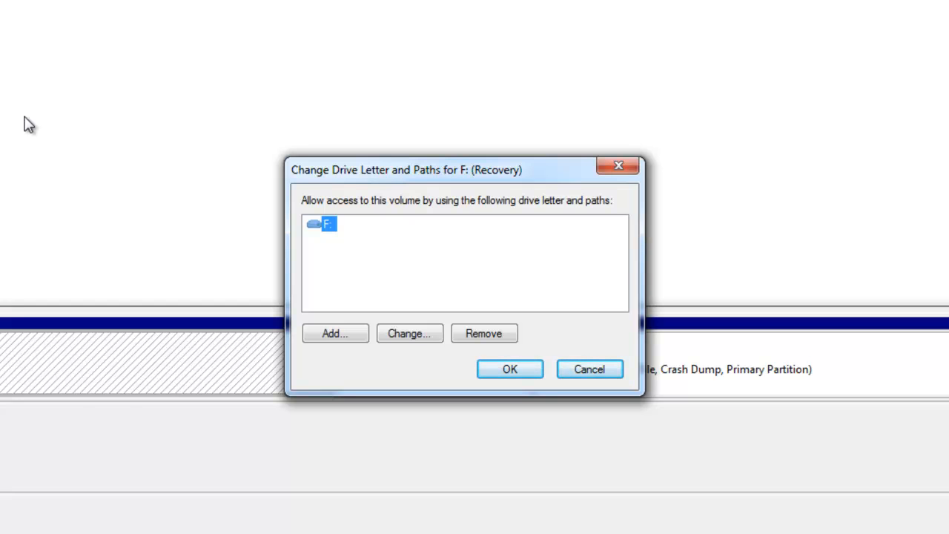